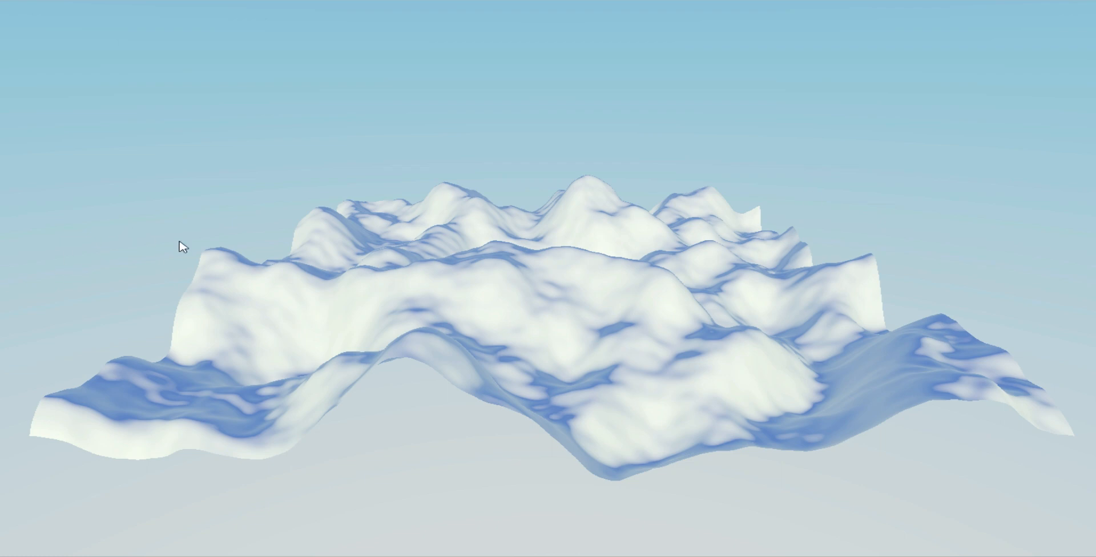
pyautogui.moveTo(290, 219)
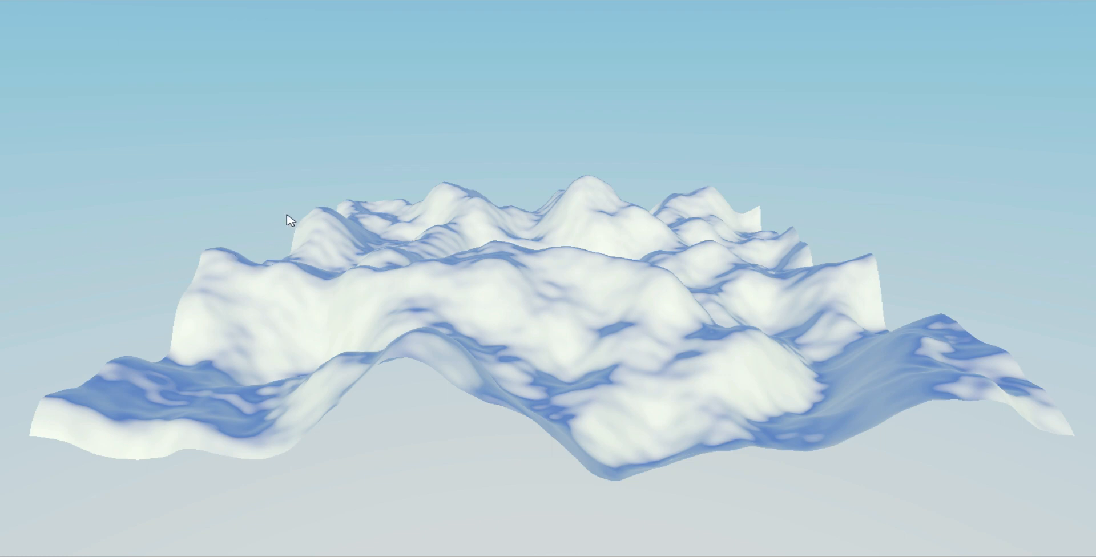
pyautogui.moveTo(283, 214)
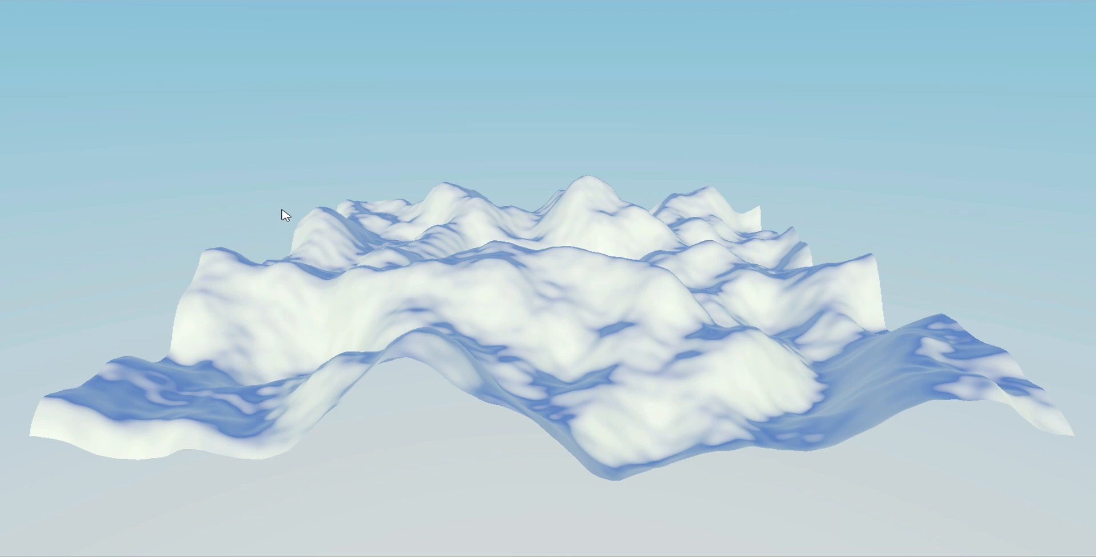